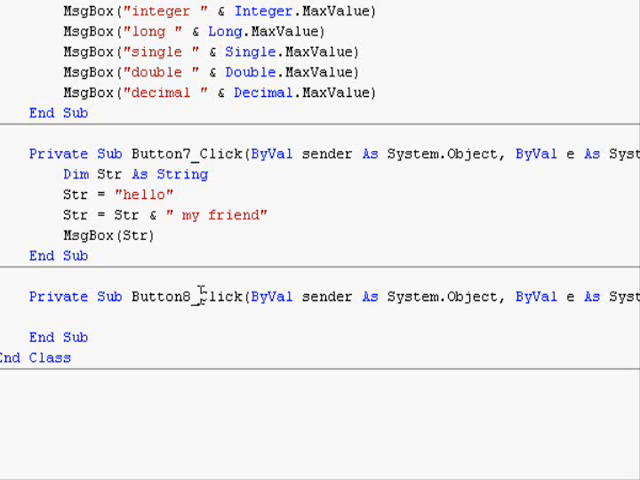
Step: Declare D1, D2, D3 As Date and assign D1 = Now and D2 = Now.Date
text(Dim D)
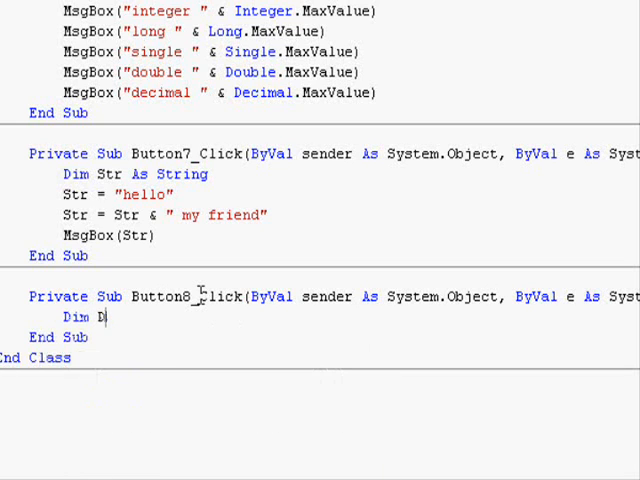
text(1 As date)
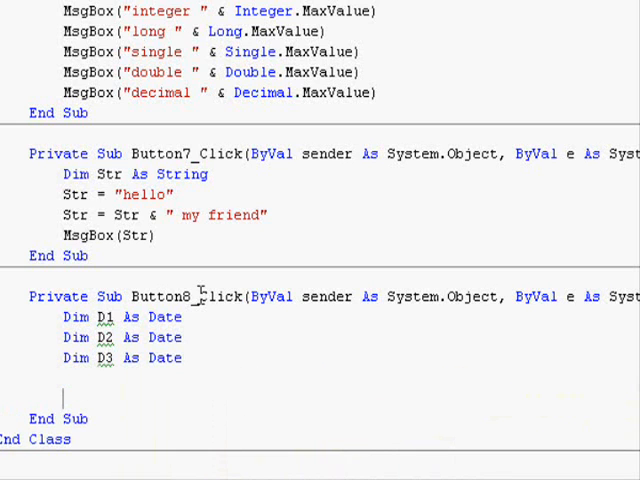
text(d)
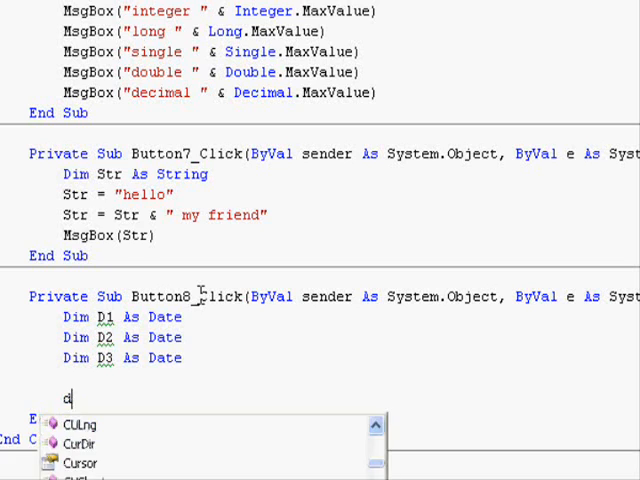
text(D1=no)
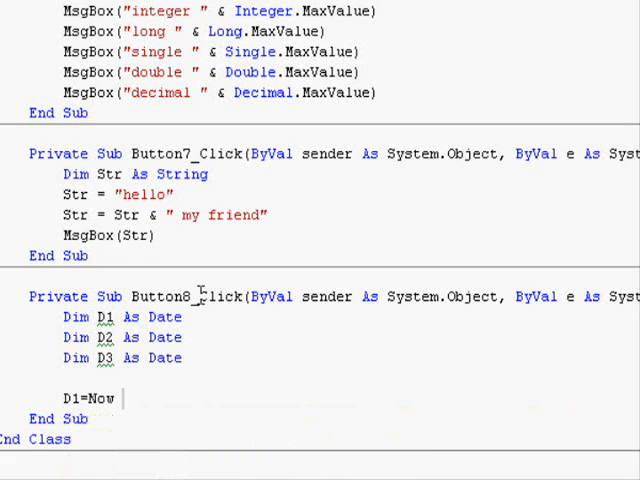
key(enter)
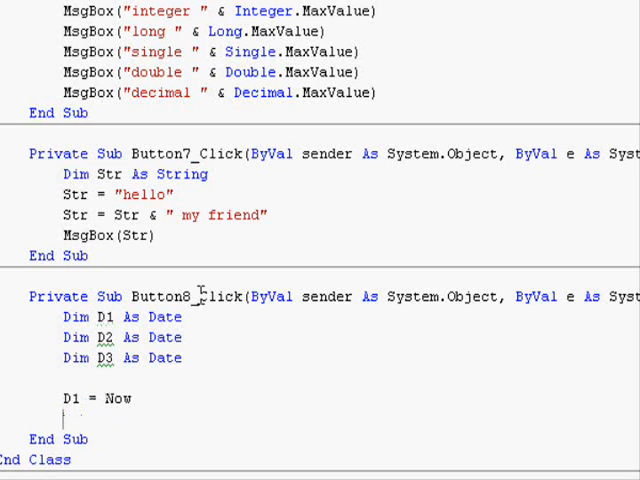
text(D2=)
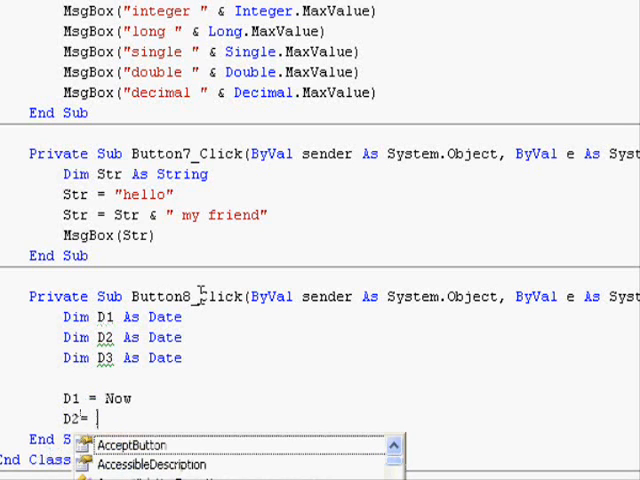
text(Date)
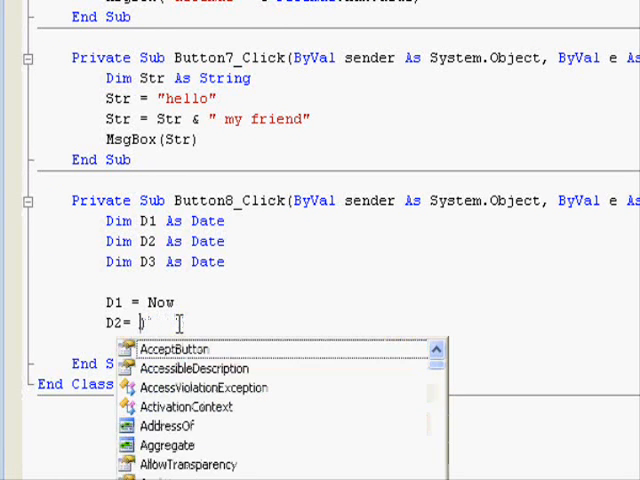
text(Now.Date))
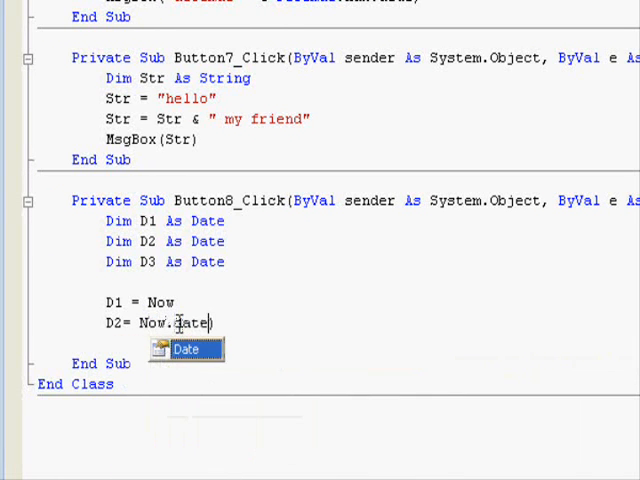
key(Enter)
text(d)
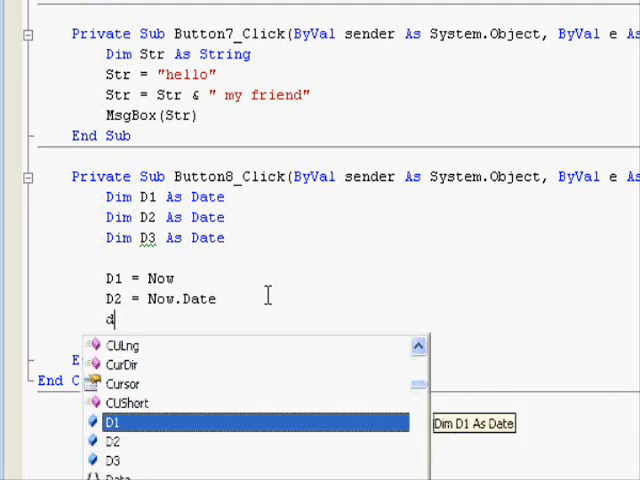
Step: Try Now.TimeOfDay and TimeValue for D3, then settle on the literal "8:10:22 AM"
text(3=Now.t)
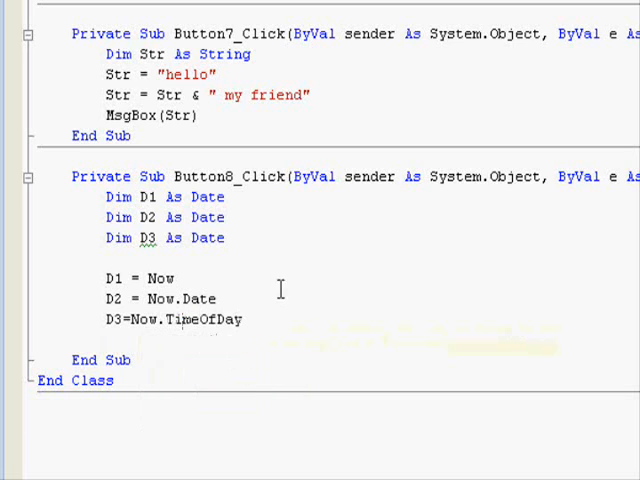
text(()
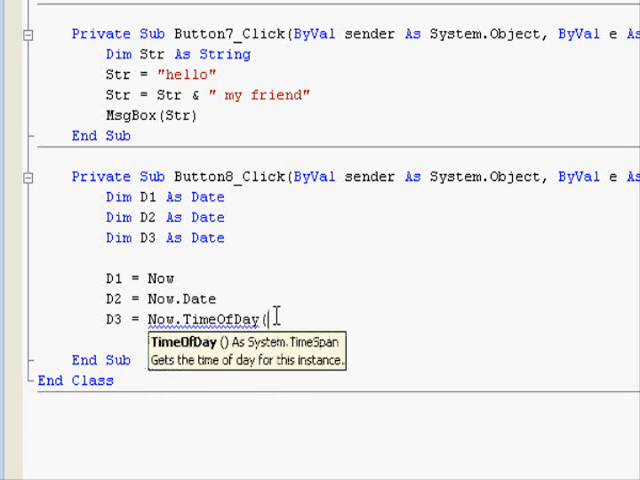
text())
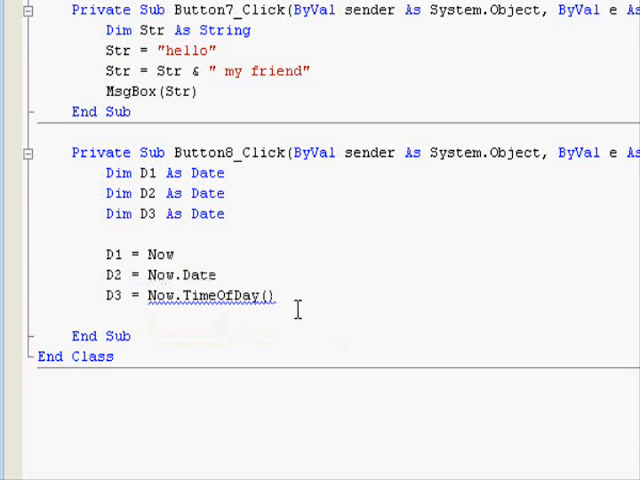
key(BackSpace)
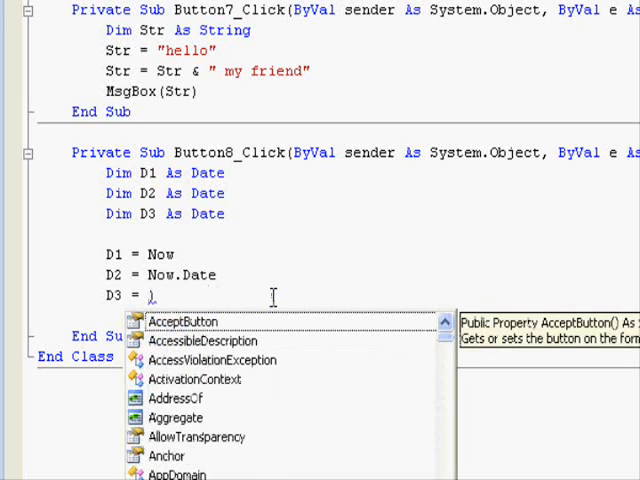
key(Backspace)
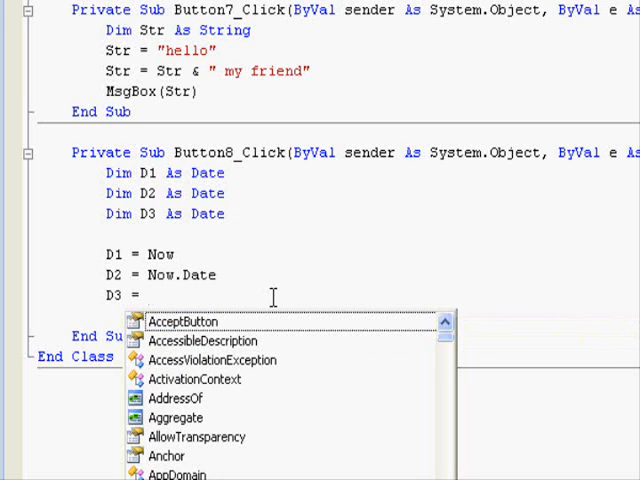
text(time)
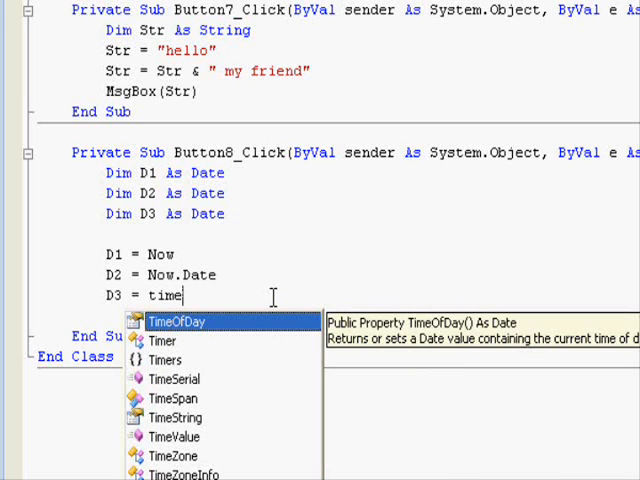
key(Down)
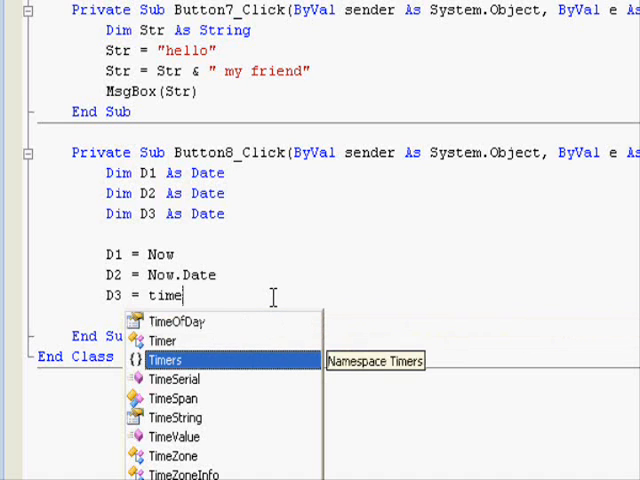
click(176, 436)
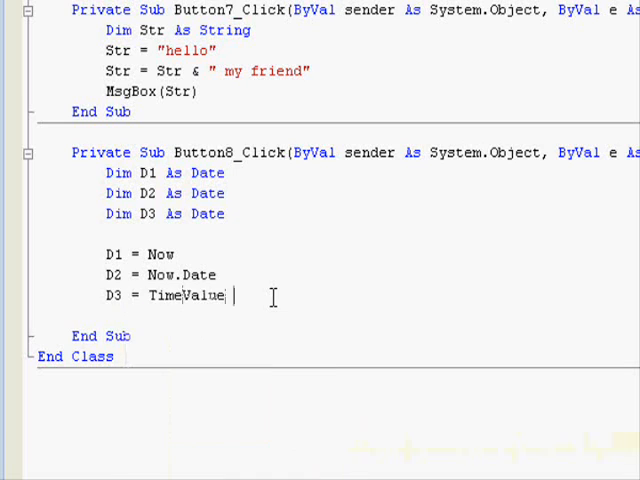
double_click(180, 296)
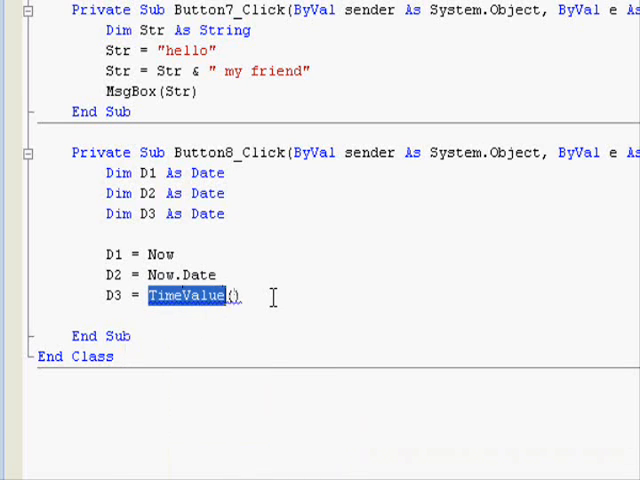
key(Delete)
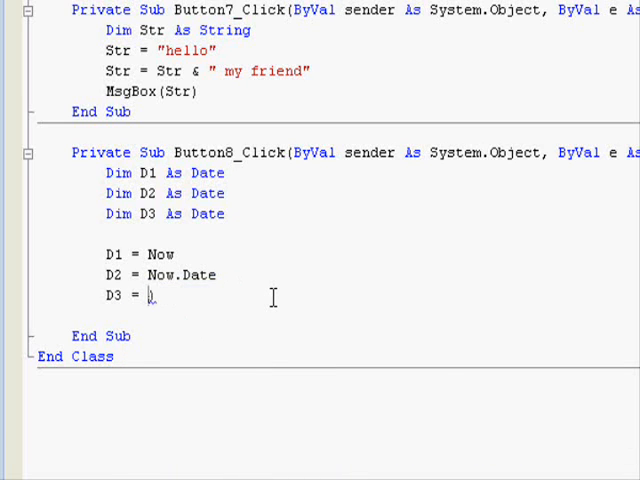
text(")
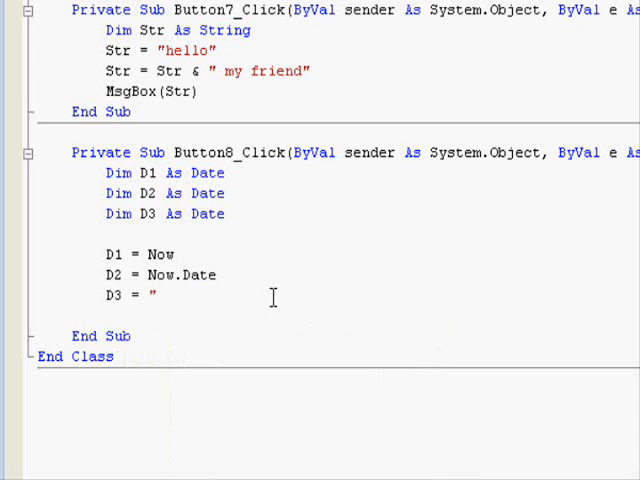
text(8:10)
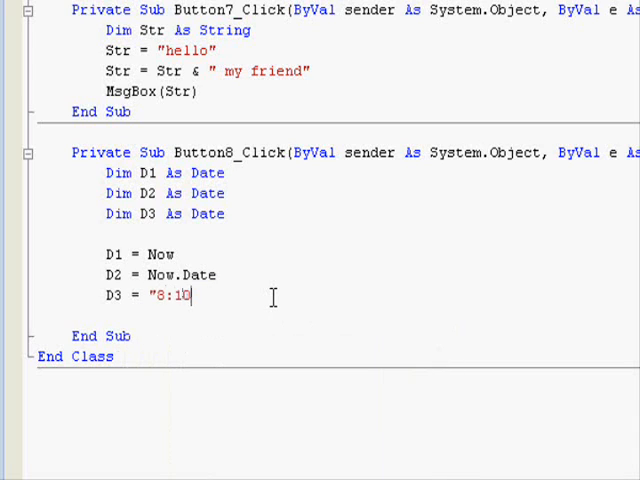
text(:22 AM)
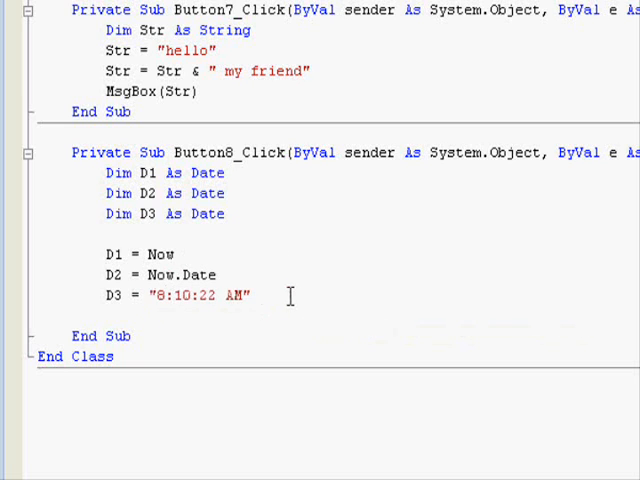
Step: Declare D4 As Date, assign it "2009-03-01", and review the Now and Date assignments
text(dim)
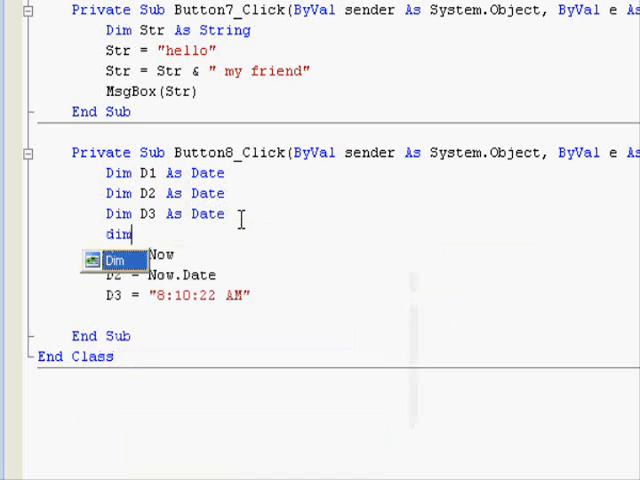
text(D4 As Date)
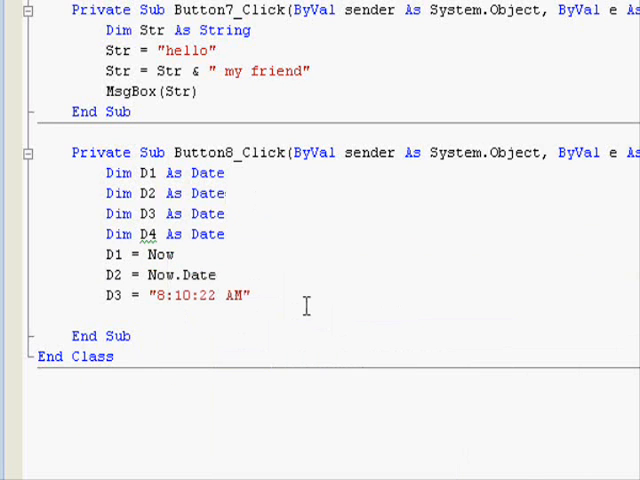
text(d4)
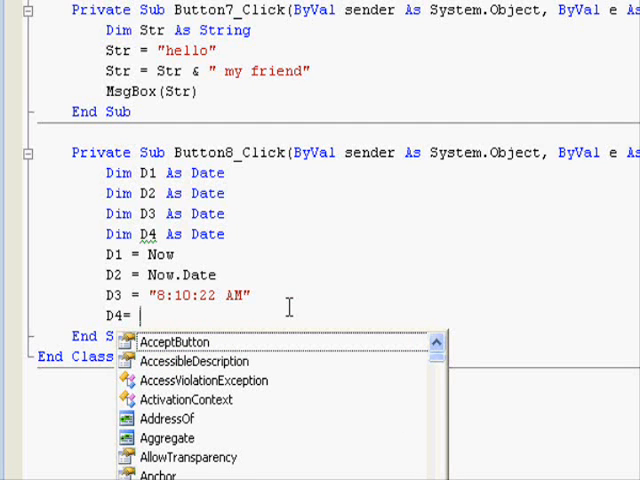
text("2009-0)
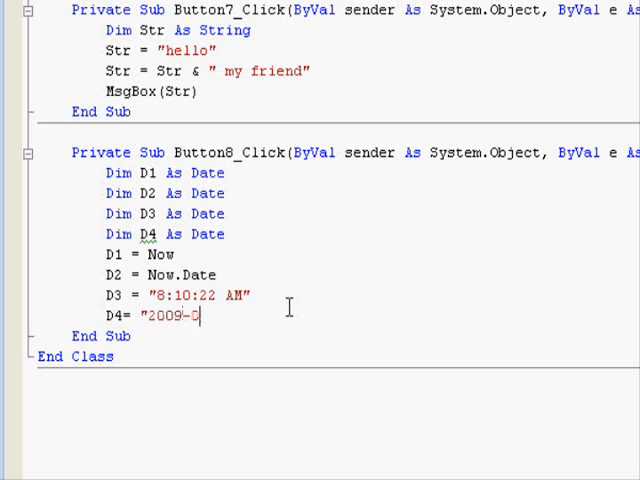
text(3-01")
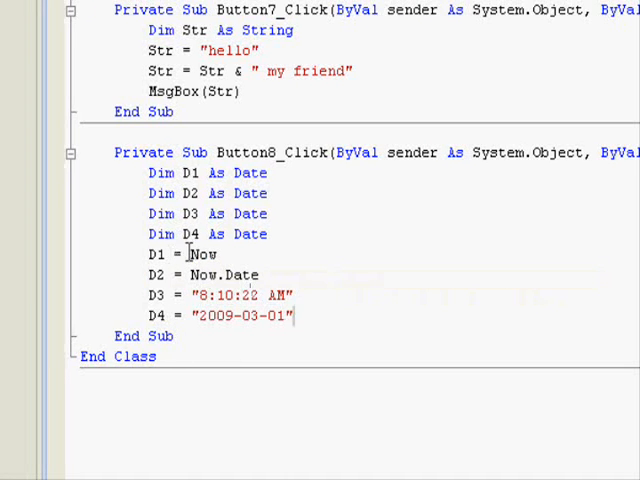
double_click(204, 274)
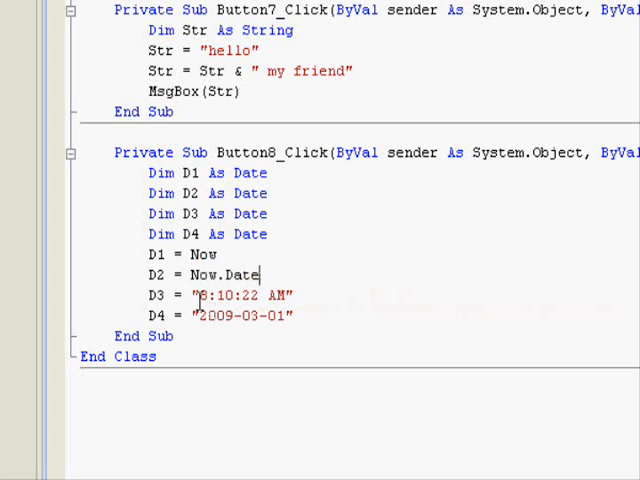
double_click(240, 296)
text(MsgBox)
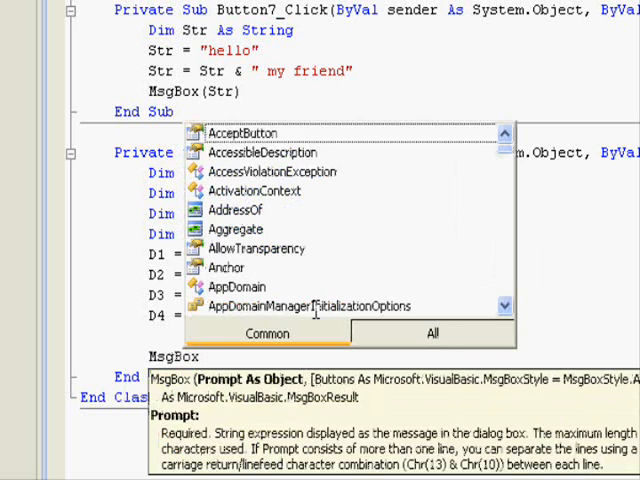
Step: Add MsgBox calls showing D1 and D2 below the assignments
text(mdg)
text((D1)
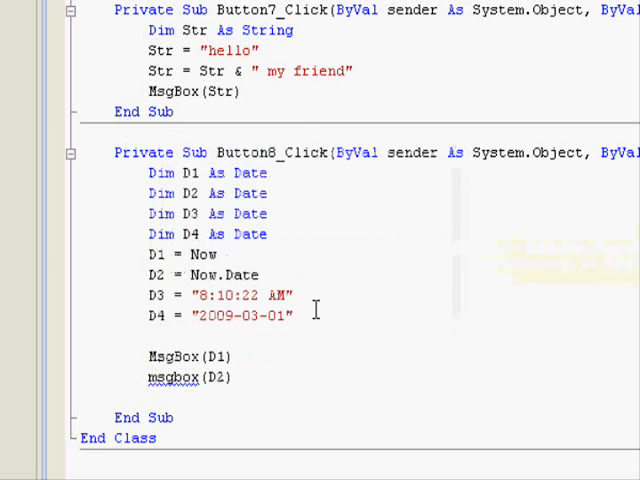
text(msgbo)
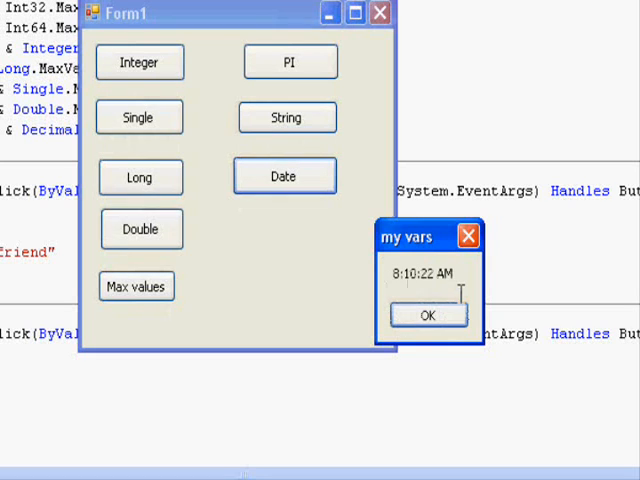
Step: Dismiss the time and date message boxes shown by the running form's Date button
click(284, 176)
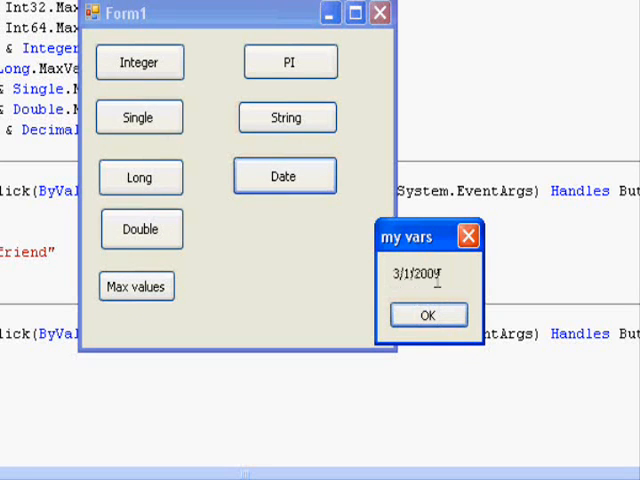
click(428, 316)
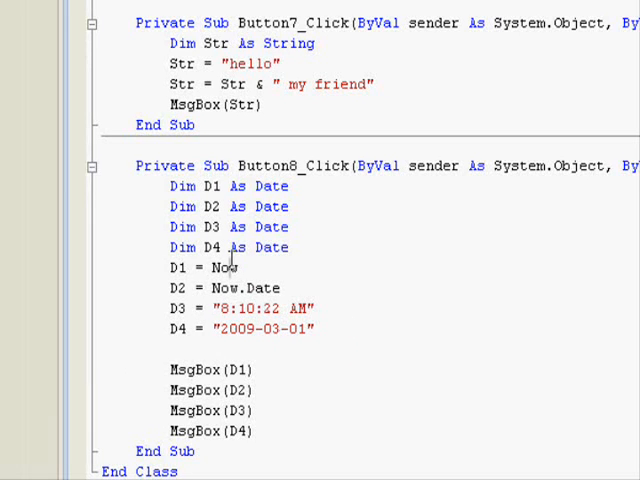
Step: Generate an empty Button9_Click handler from the form designer
scroll(down, 3)
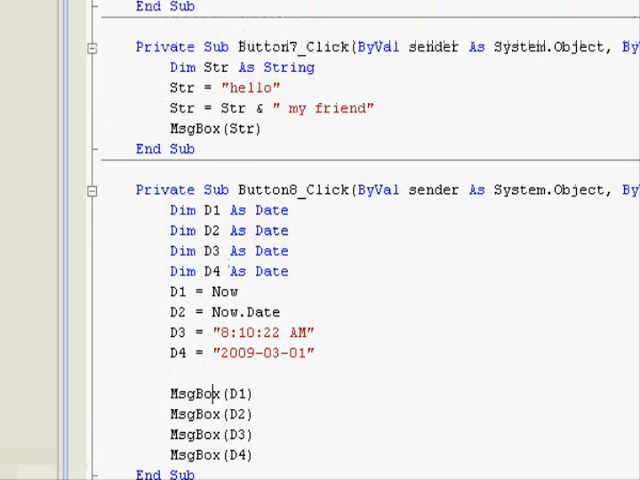
click(276, 104)
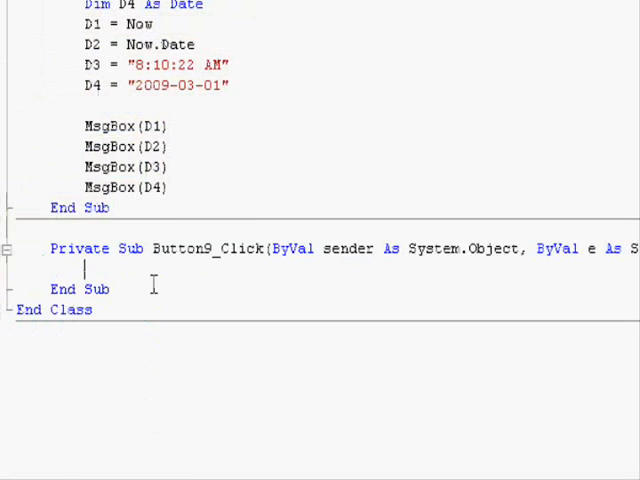
Step: Declare B1–B4 As Boolean and assign True, False, 88 > 10 and "smith" > "john"
text(Dim B2 As Boolean)
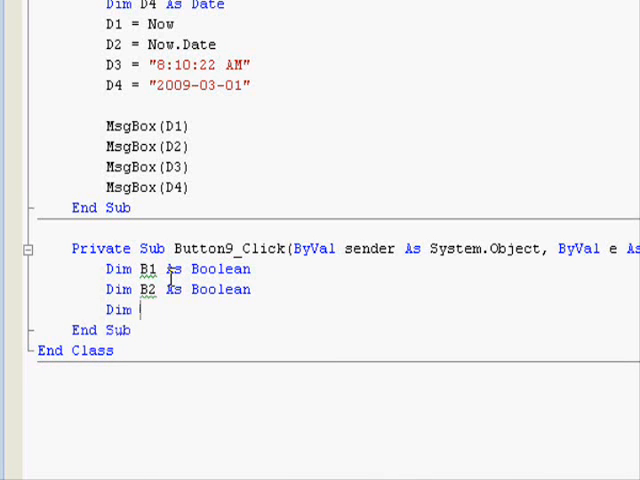
text(B3 As Boolean)
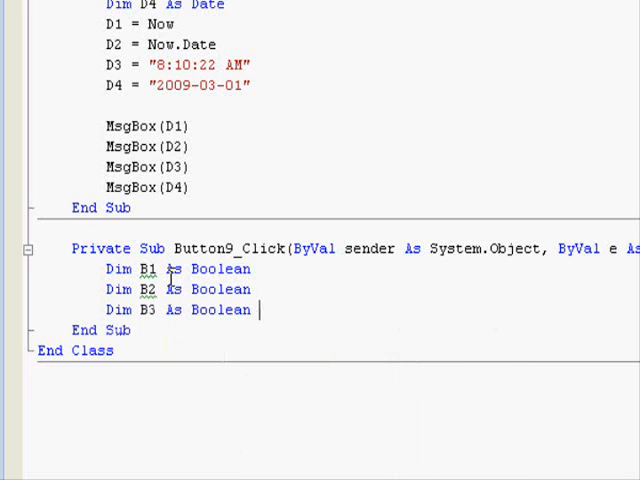
text(b1)
text(B3 =)
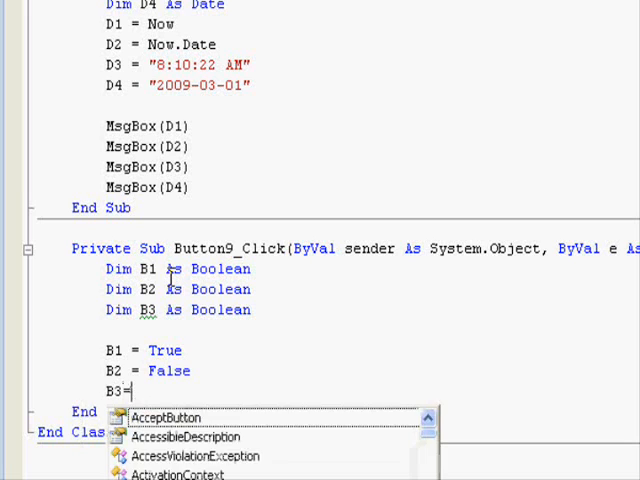
text(88>)
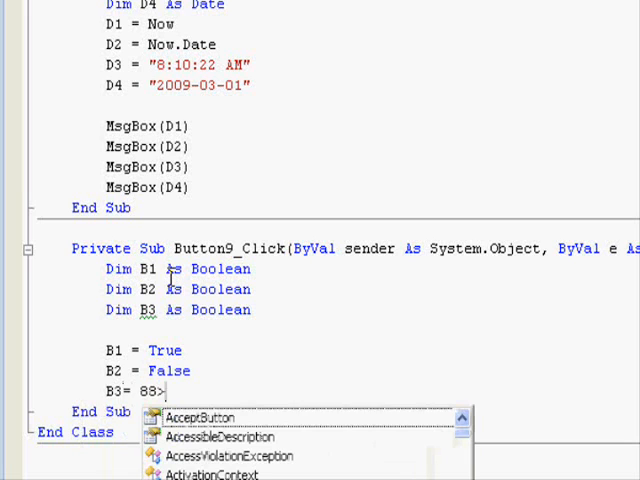
text(10)
click(370, 330)
text(Dim B4 As Boolean)
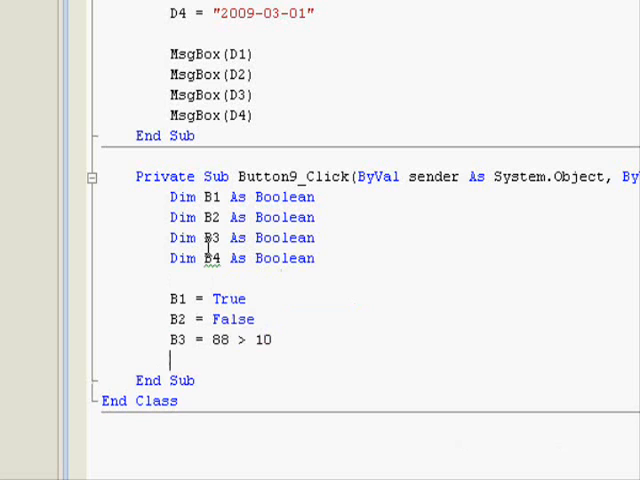
text(B4= ")
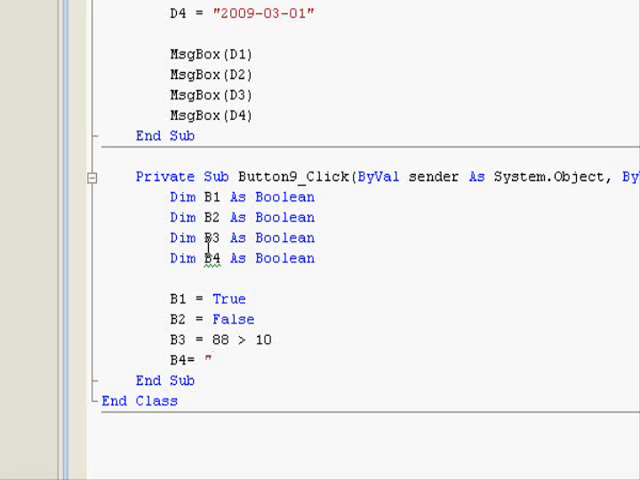
text(smith" >)
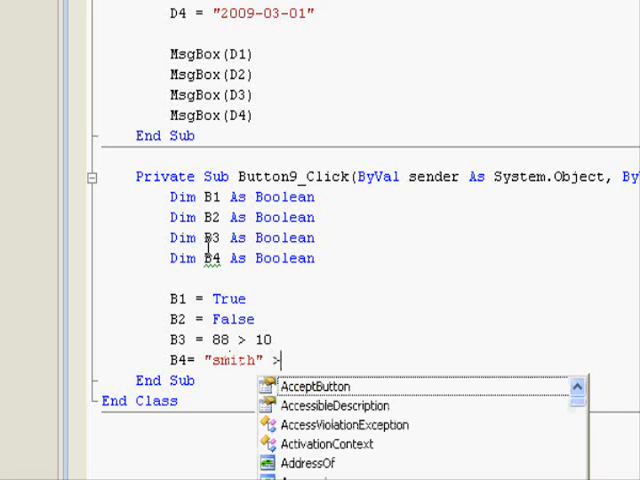
text("john")
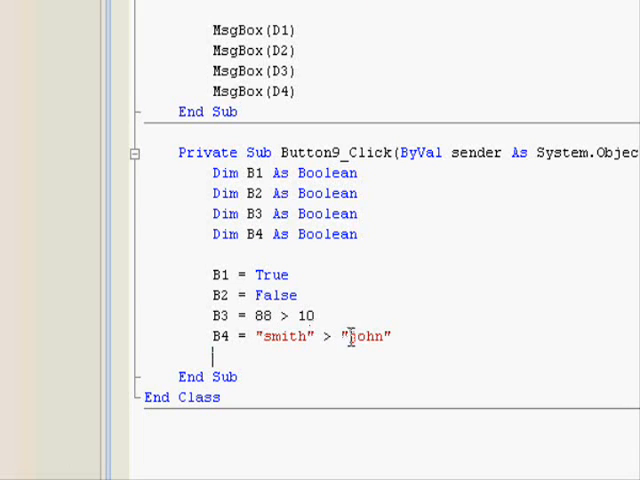
double_click(284, 336)
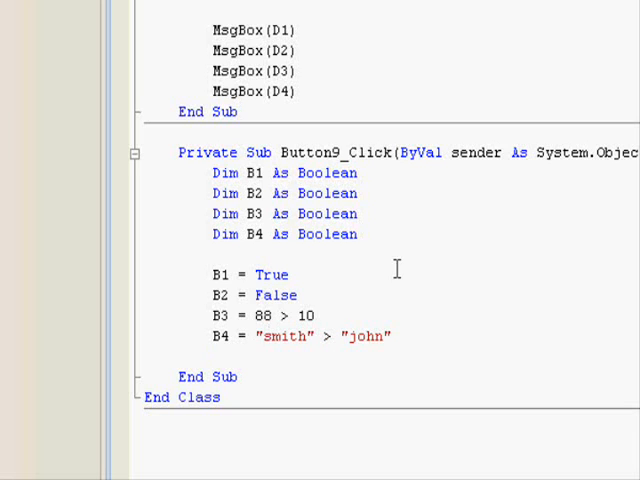
Step: Add MsgBox lines labelling b1, b2, 88 > 10 and "smith comes after john" with B1–B4
text(msg)
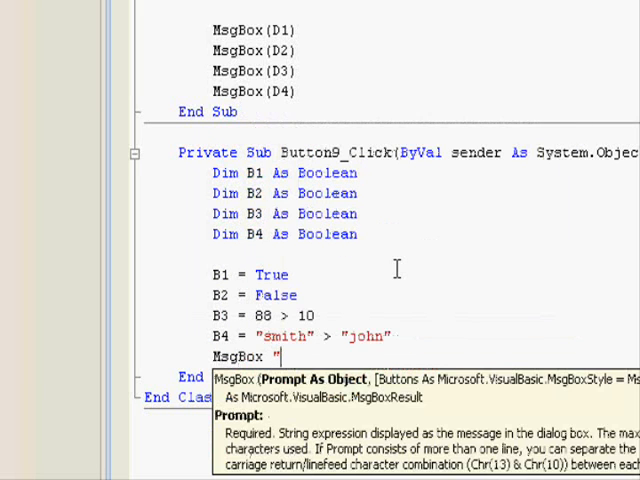
text(b1 is:)
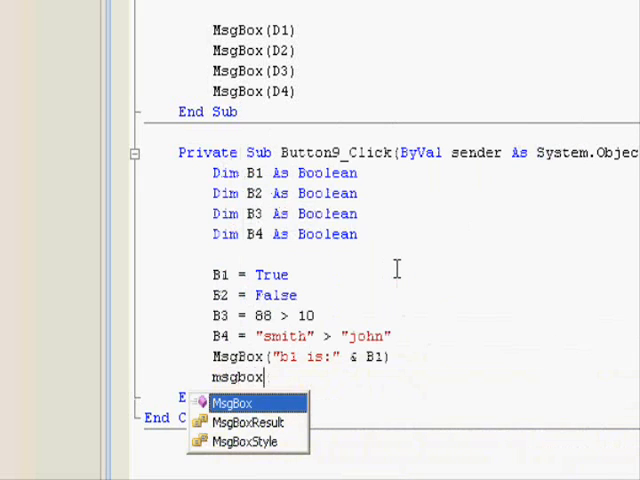
text("b2 is:" & B2))
text(MsgBox ")
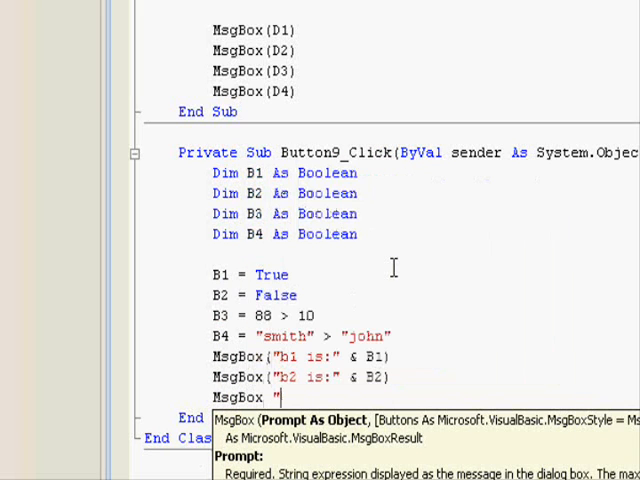
text(88 > 10 is:)
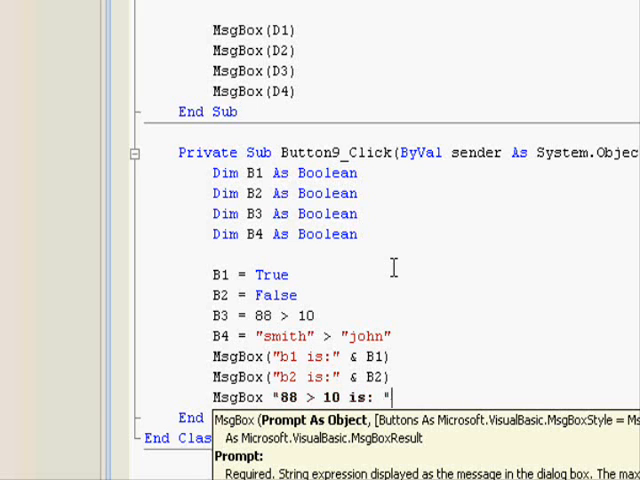
text(& b)
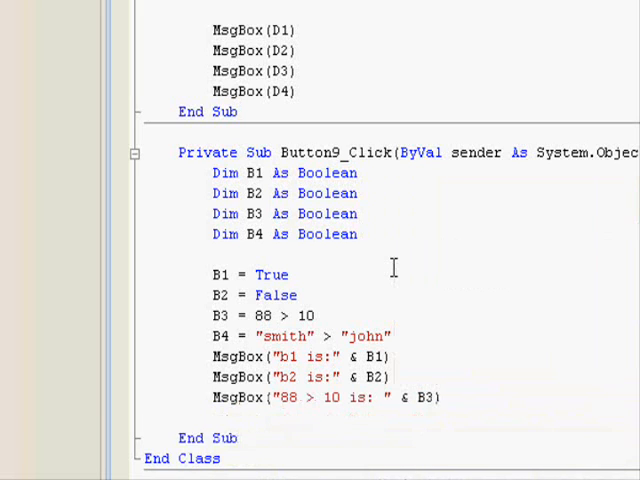
text(MsgBox ")
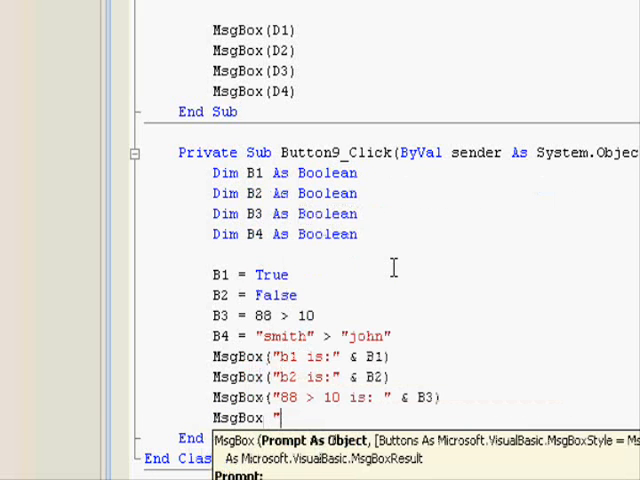
text(smith)
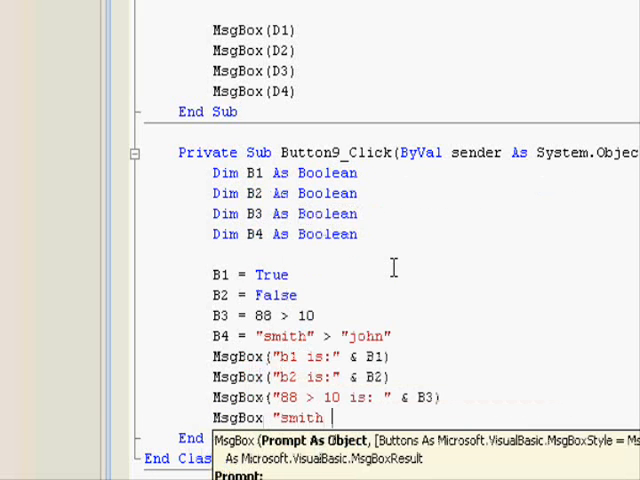
text(comes af)
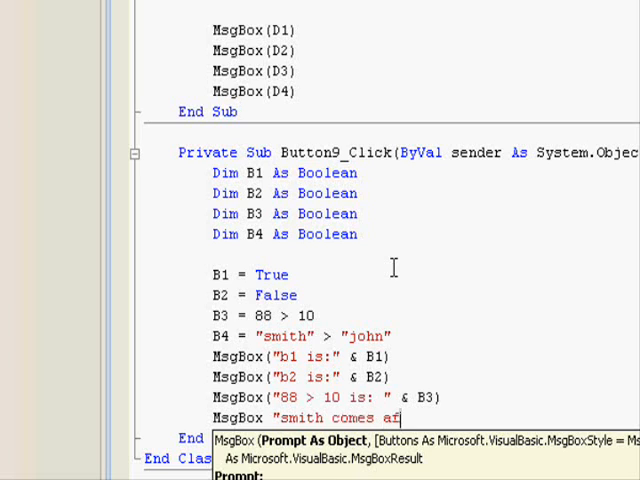
text(ter john)
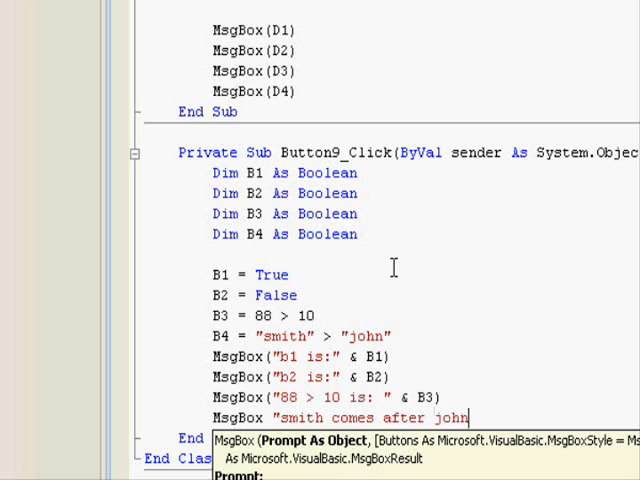
text(is:")
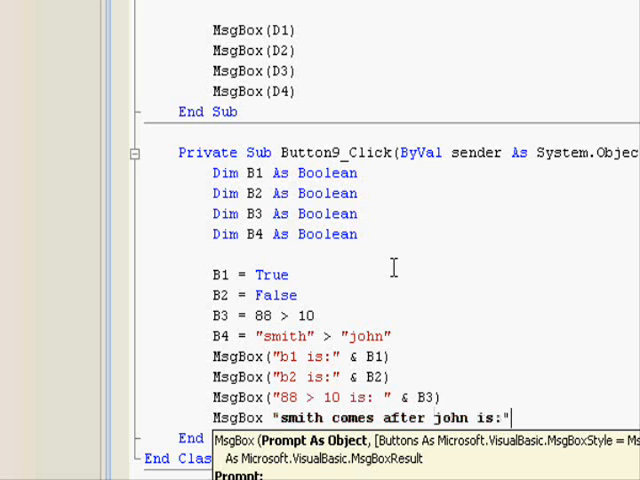
text(& b4)
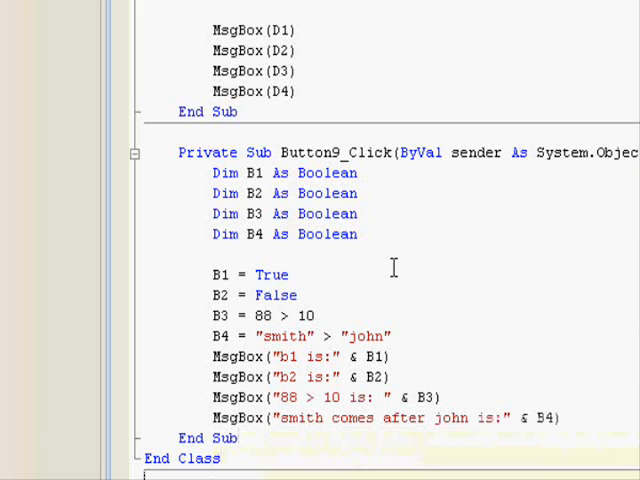
Step: Run the form and dismiss the b2 False, 88 > 10 True and smith-after-john True messages
scroll(down, 3)
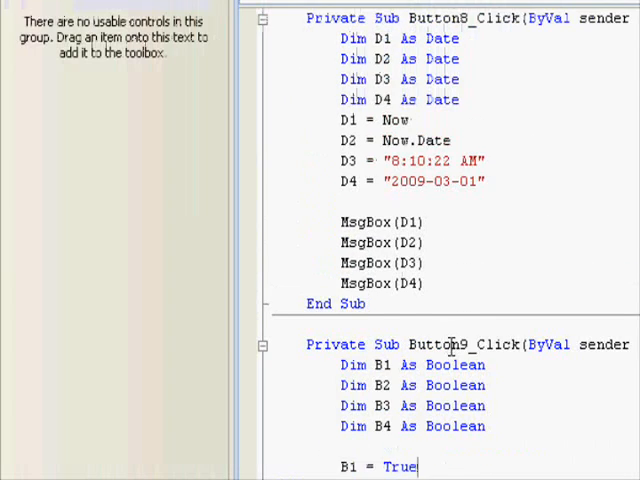
scroll(down, 3)
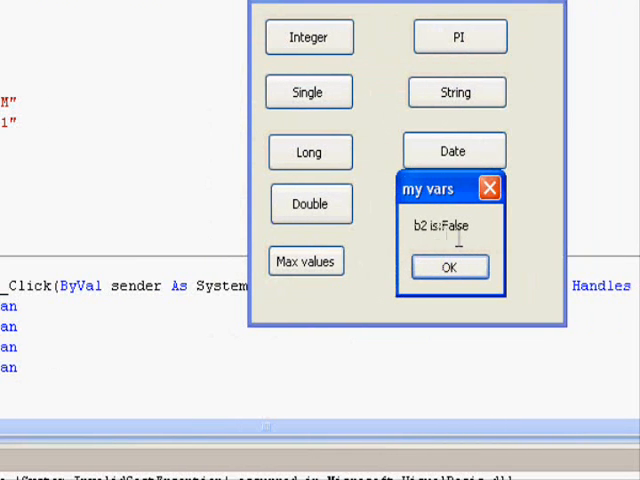
click(448, 268)
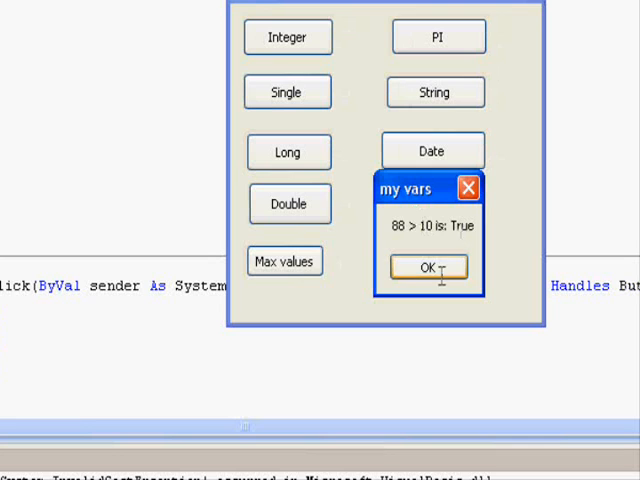
click(428, 266)
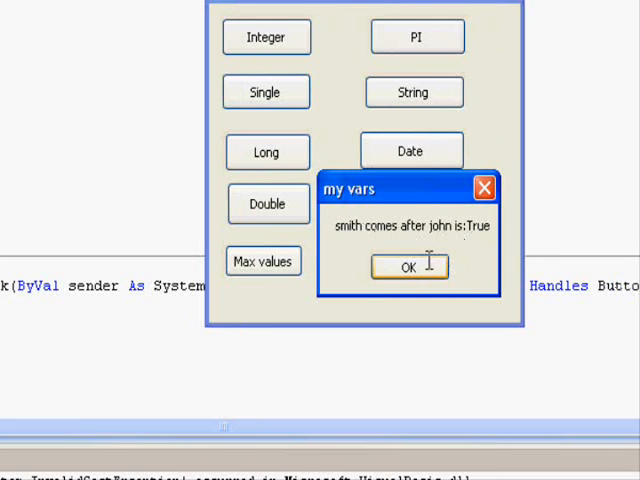
click(408, 268)
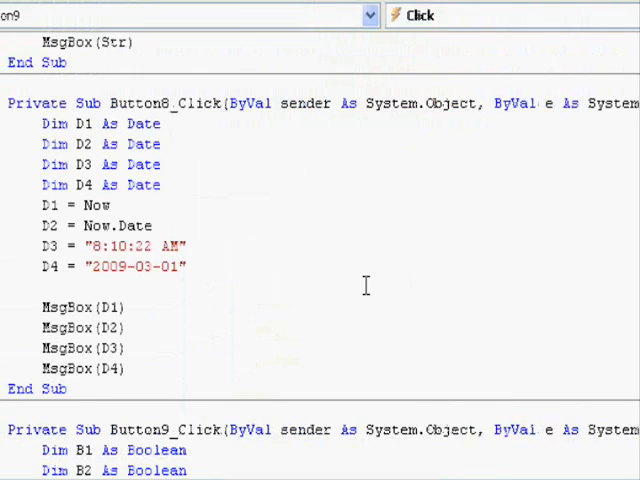
scroll(down, 3)
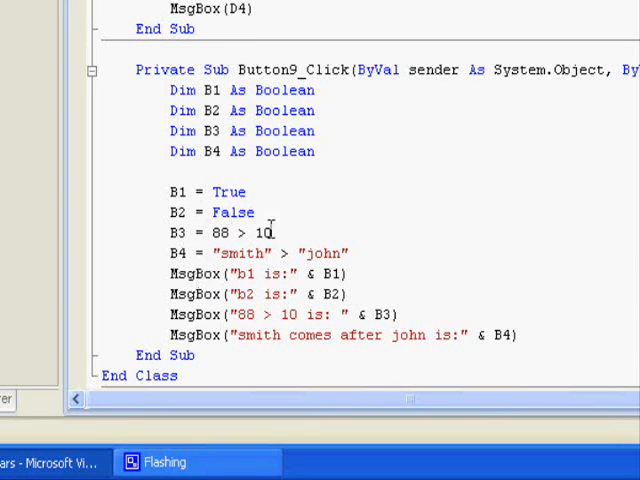
mouse_move(220, 256)
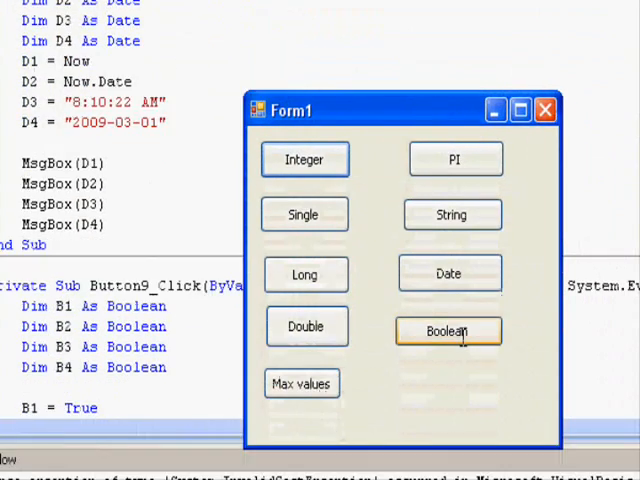
Step: Click the Boolean button and dismiss its three True/False result messages
click(448, 330)
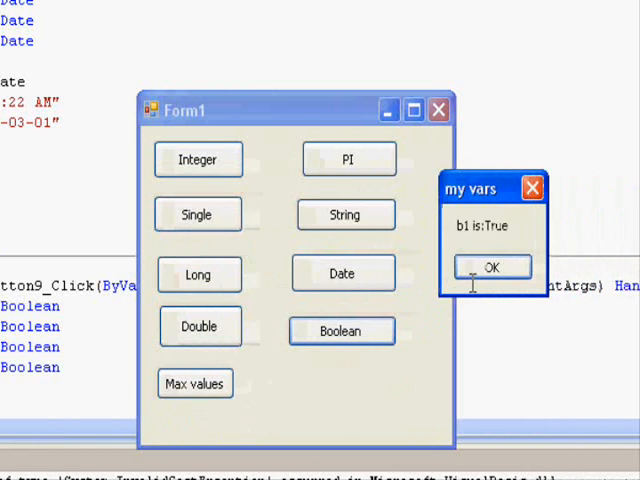
click(492, 268)
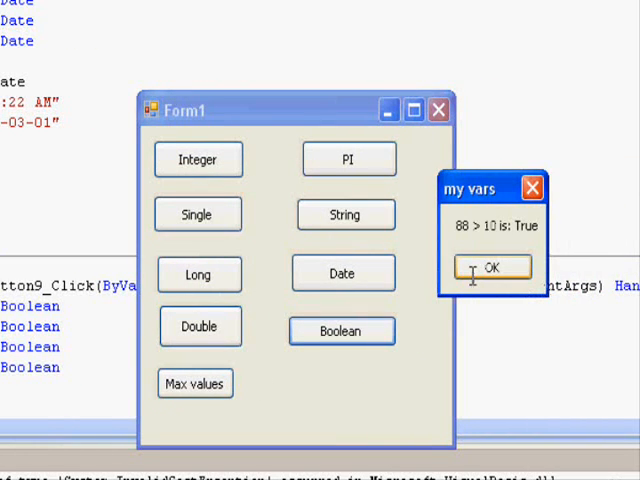
click(492, 268)
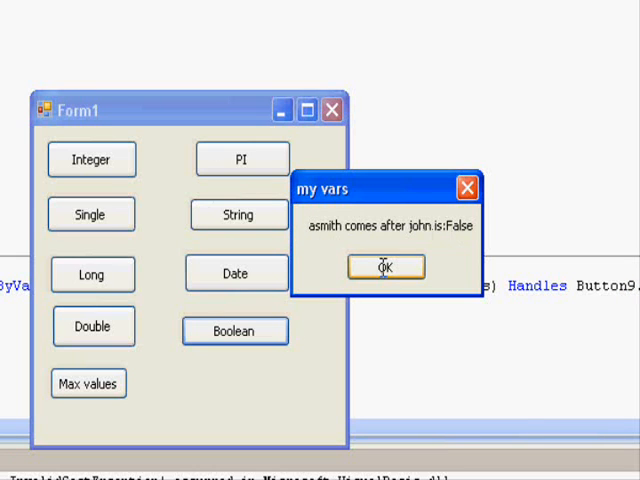
click(384, 268)
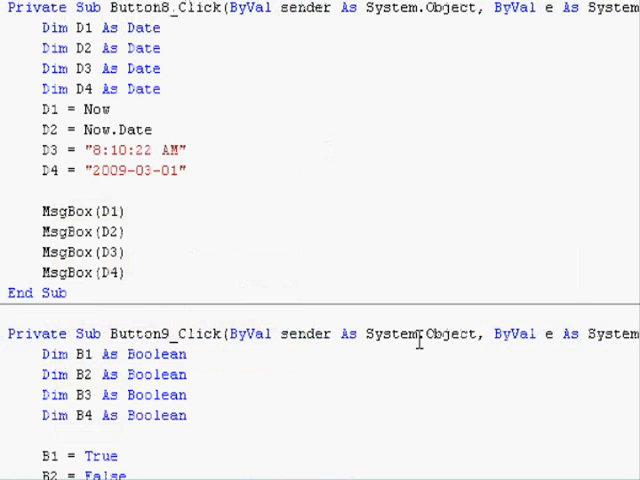
scroll(down, 3)
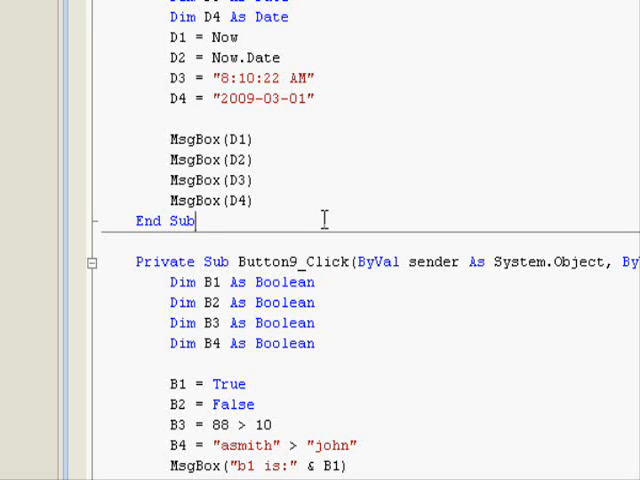
mouse_move(456, 164)
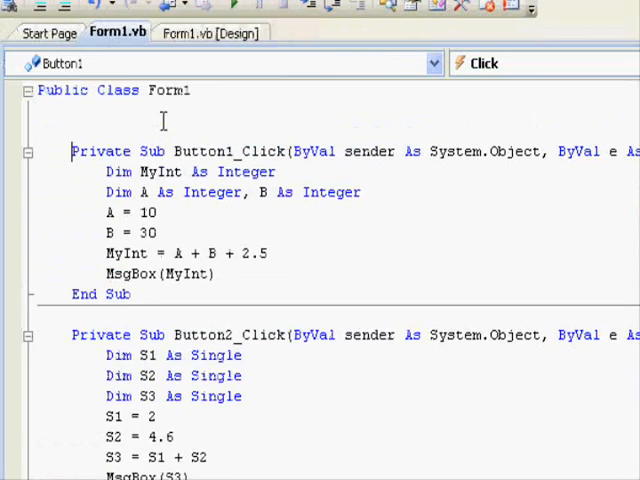
Step: Declare V1–V8 As Byte, Integer, Single, Double, Long, String, Date and Boolean under Public Class Form1
text(Dim)
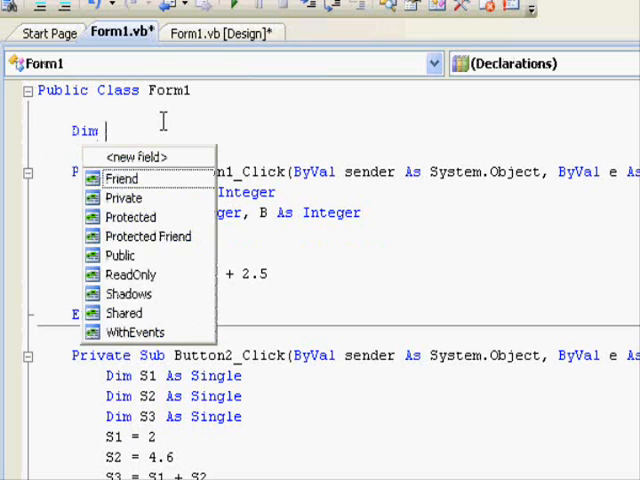
text(V1 As Byte)
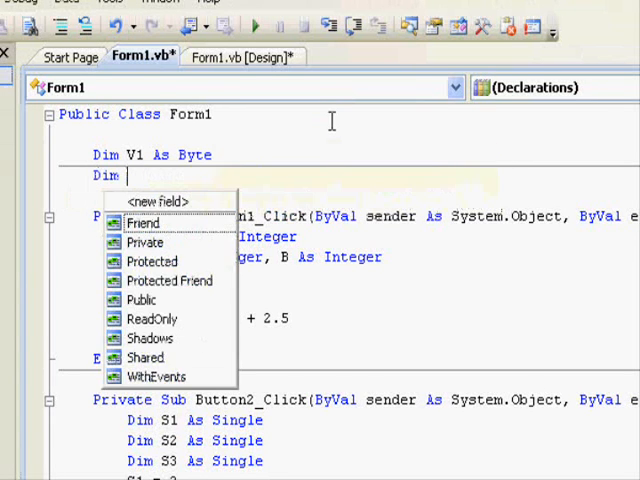
text(V21)
text(Dim V3)
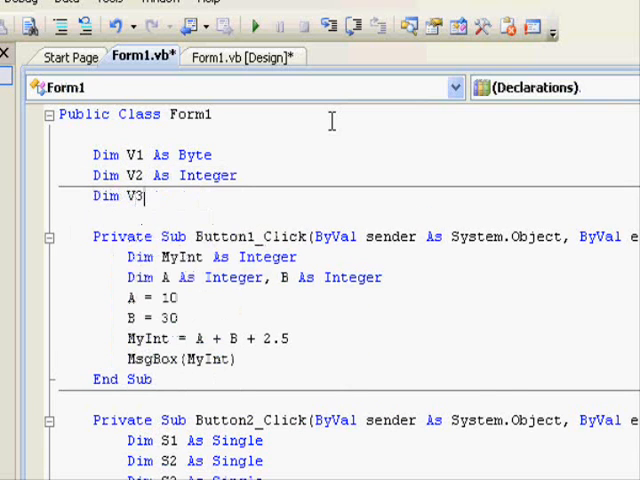
text(As Single)
text(Dim V5 As)
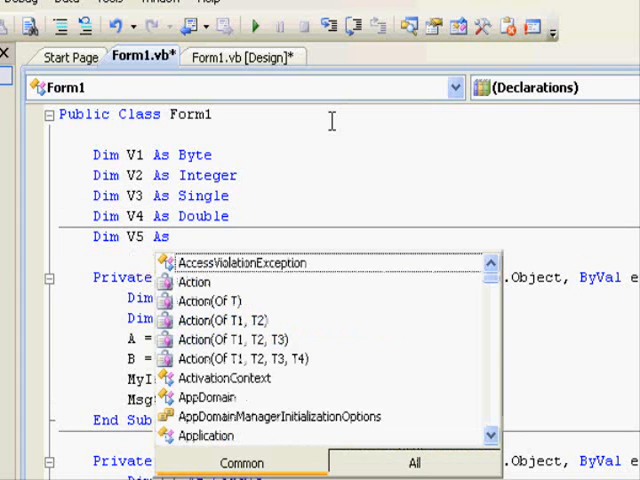
text(lon)
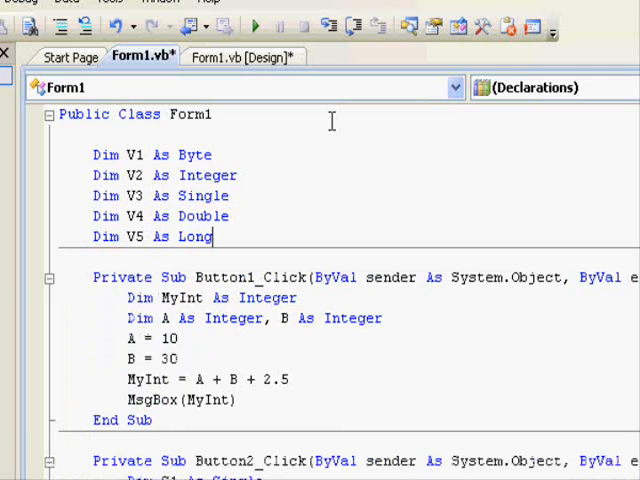
text(Dim V)
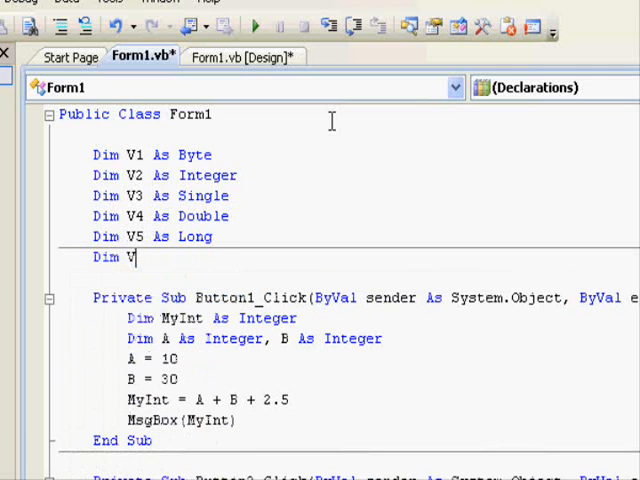
text(6 As String)
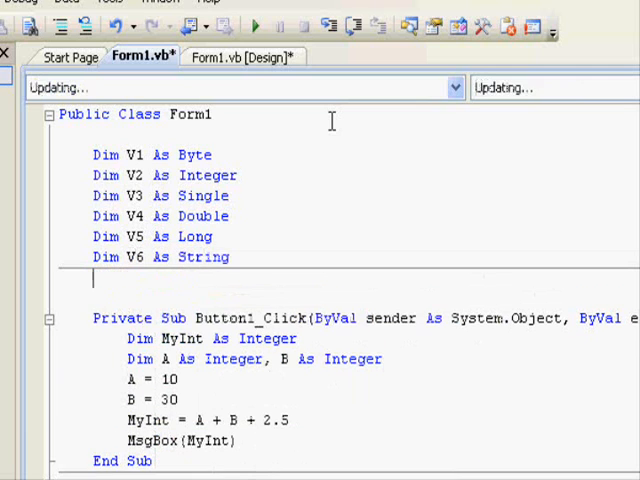
text(Dim V7 As Date)
text(Dim V8)
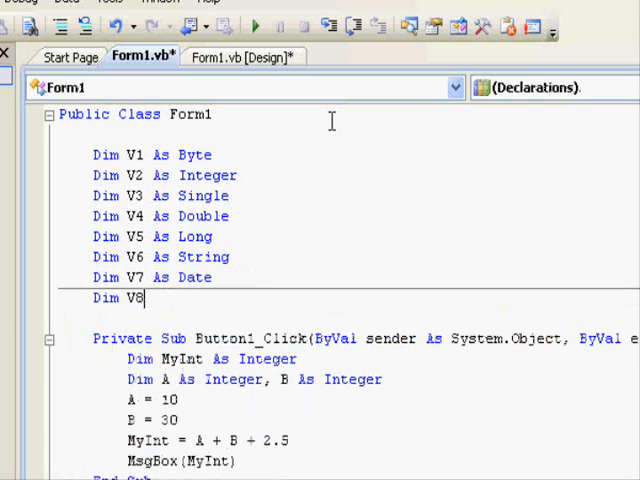
text(As Boolean)
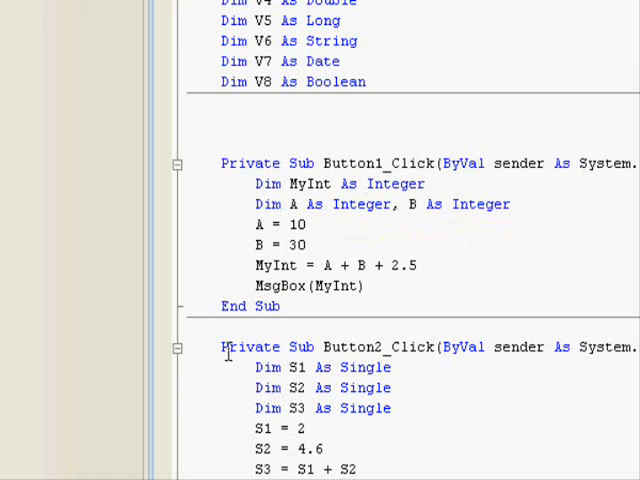
scroll(down, 3)
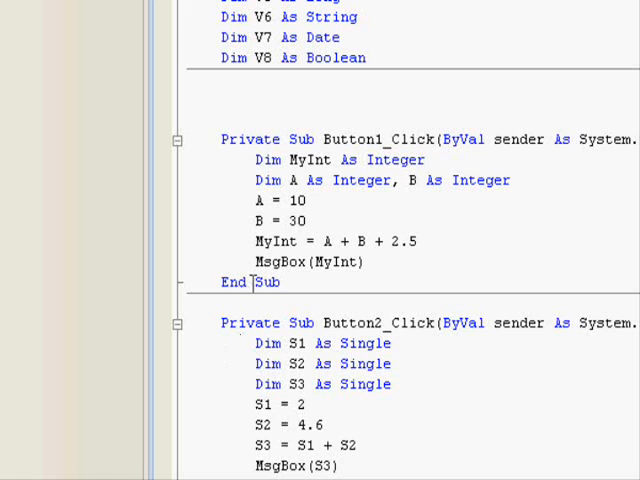
click(178, 140)
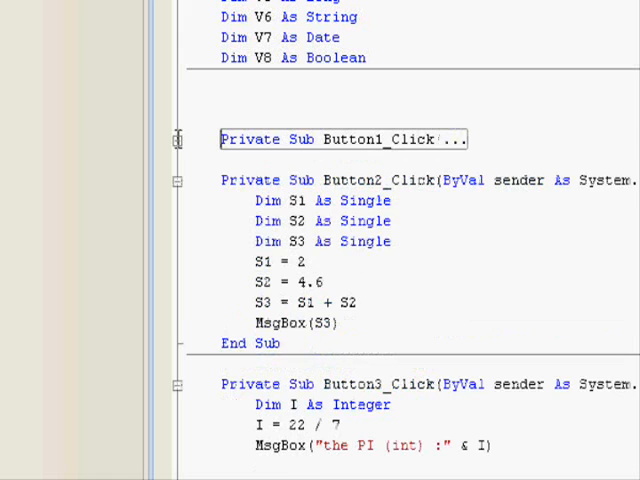
click(176, 140)
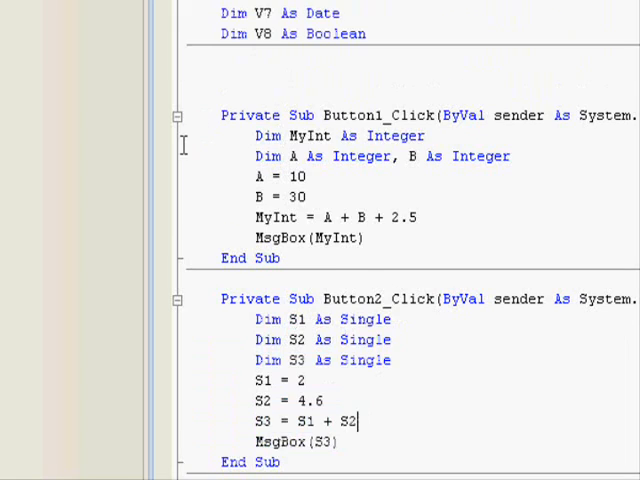
drag(256, 136, 364, 238)
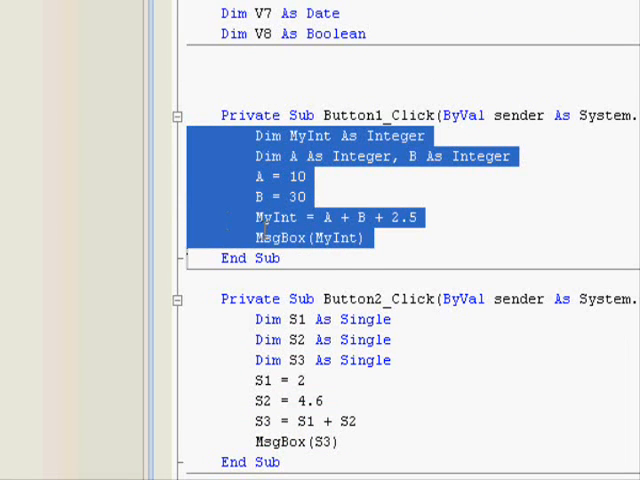
click(308, 216)
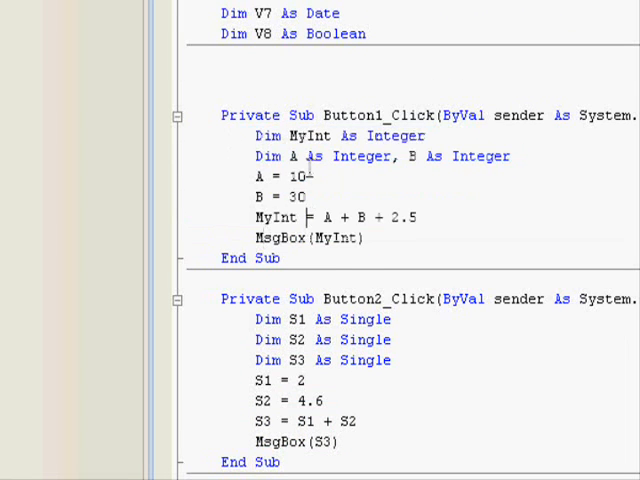
scroll(down, 3)
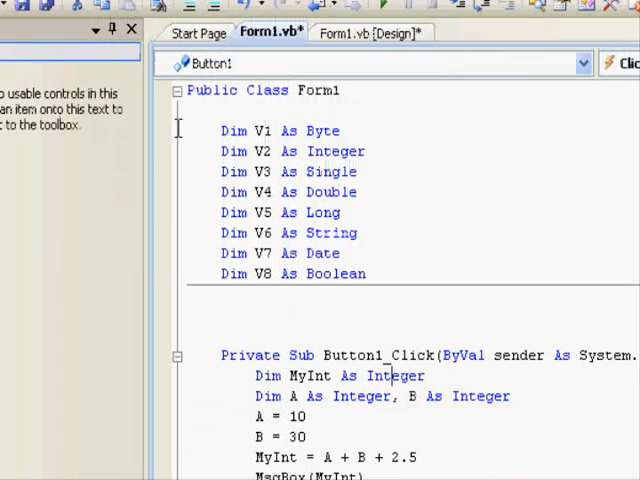
drag(220, 130, 364, 274)
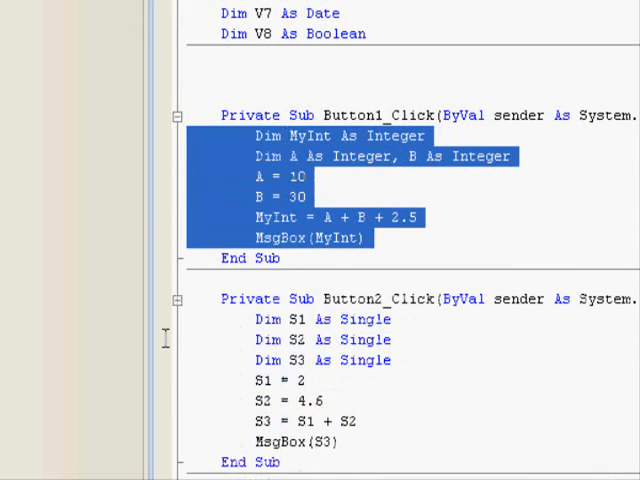
scroll(down, 3)
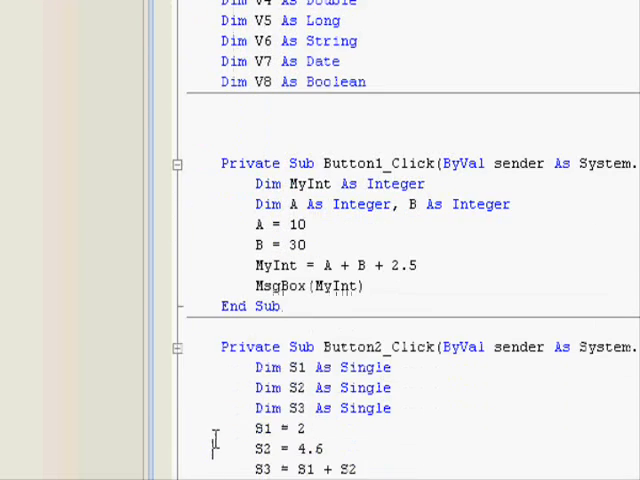
scroll(down, 3)
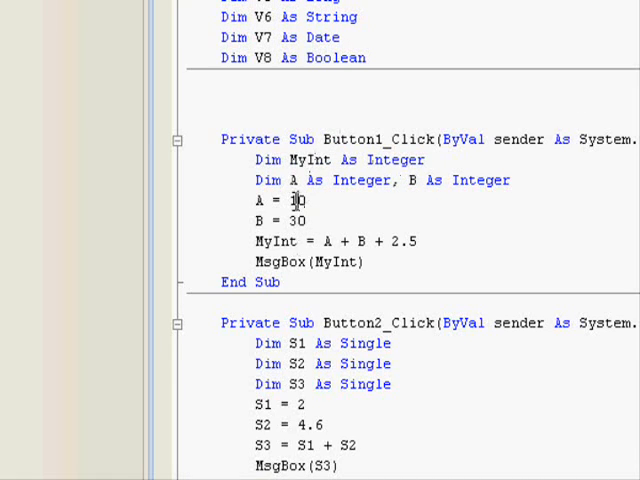
mouse_move(294, 180)
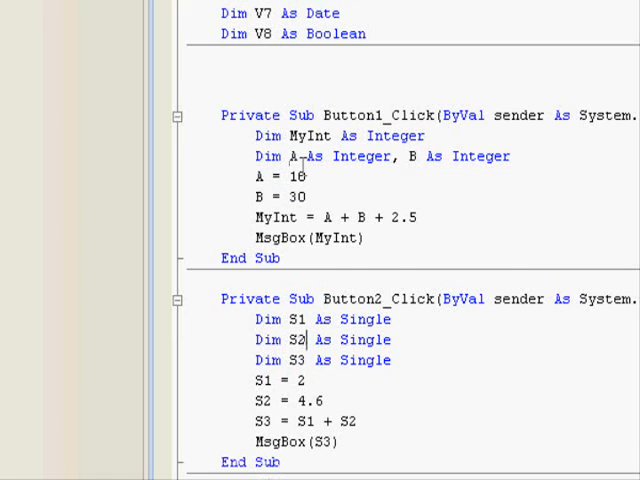
scroll(down, 3)
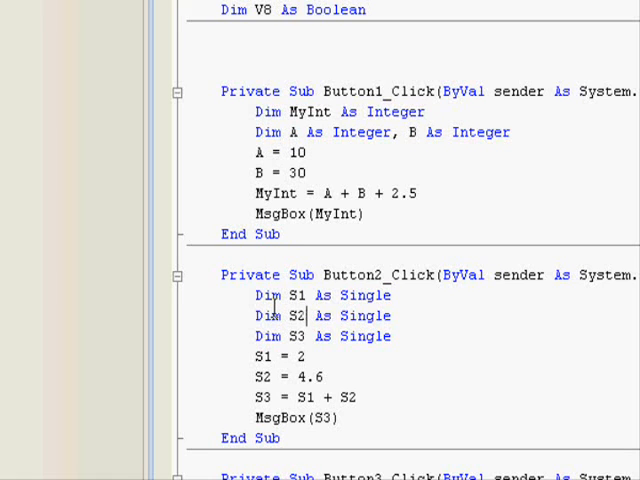
scroll(down, 3)
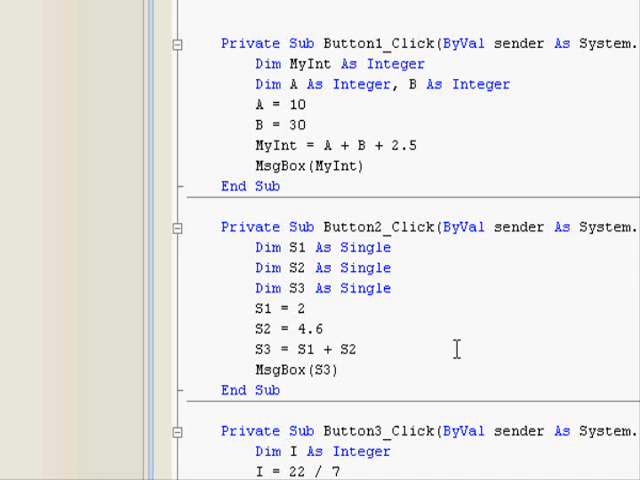
click(356, 348)
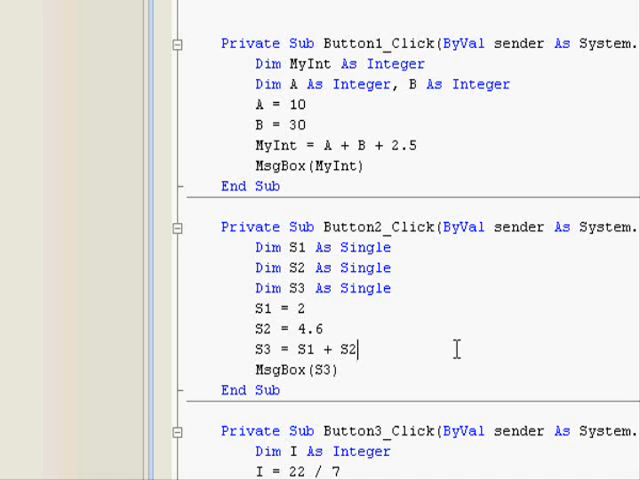